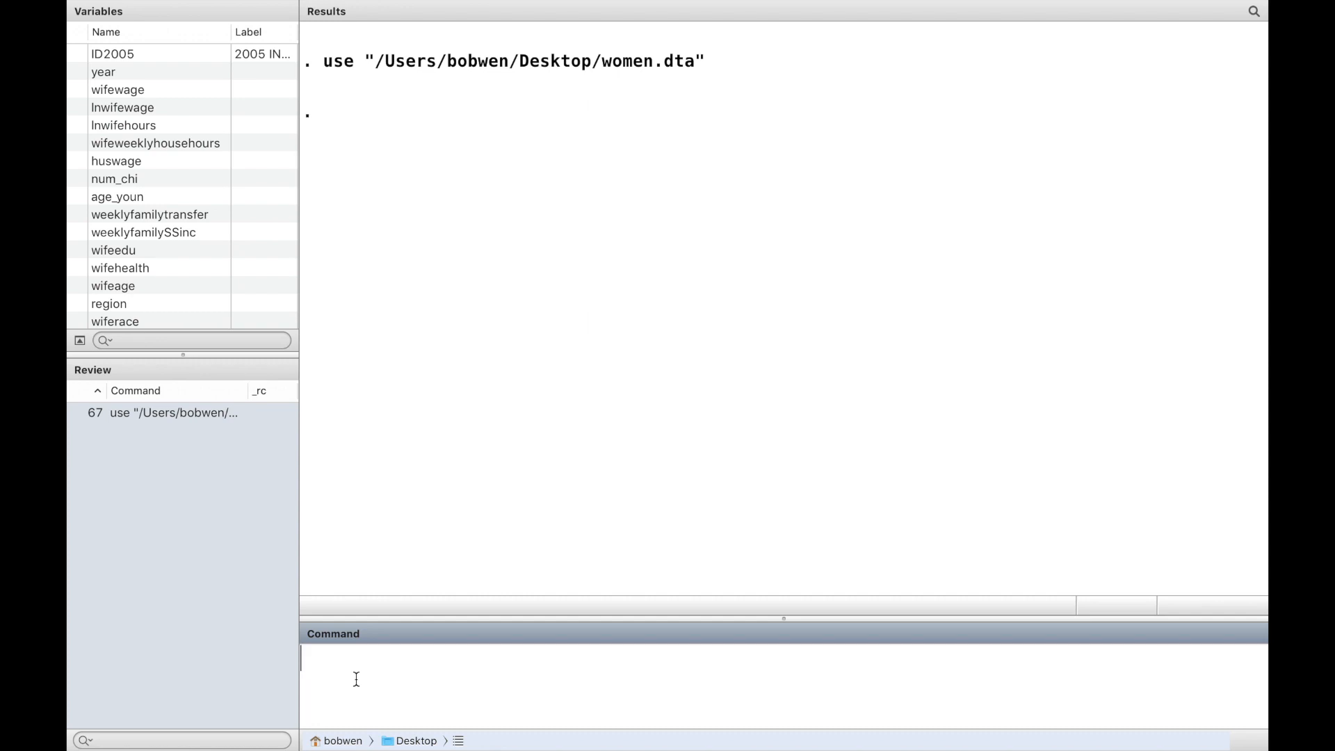
# Tabulate wifeunioncont to see the union and nonunion shares.
pyautogui.write('ta')
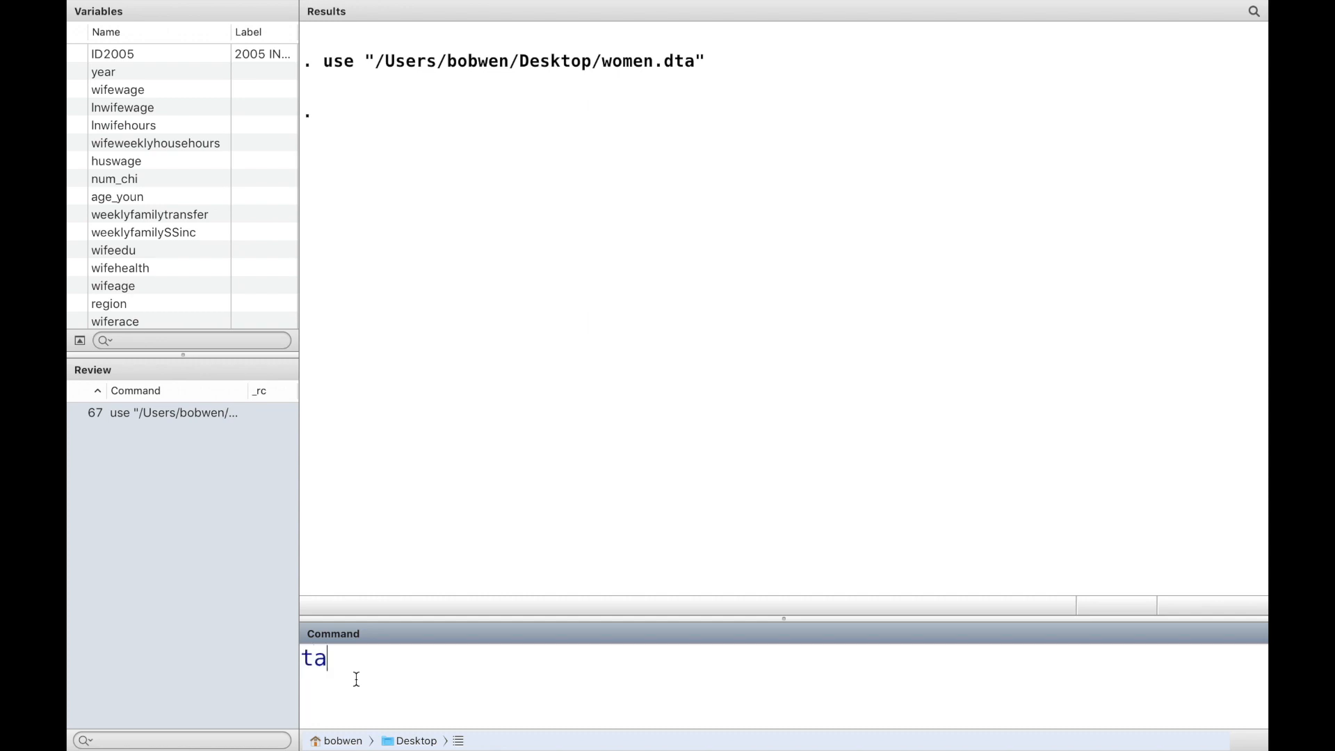
pyautogui.write('b')
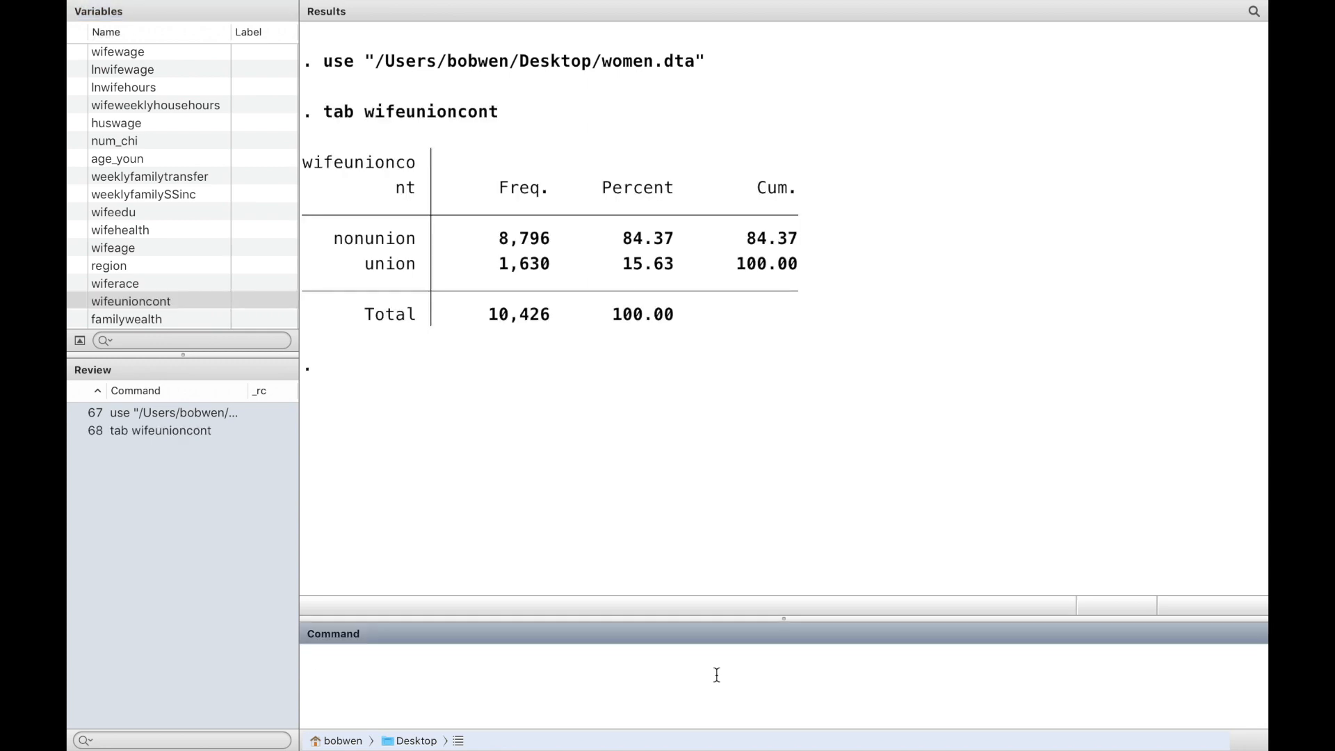
# Draw a basic pie chart with 'graph pie, over(wifeunioncont)'.
pyautogui.write('graph pie')
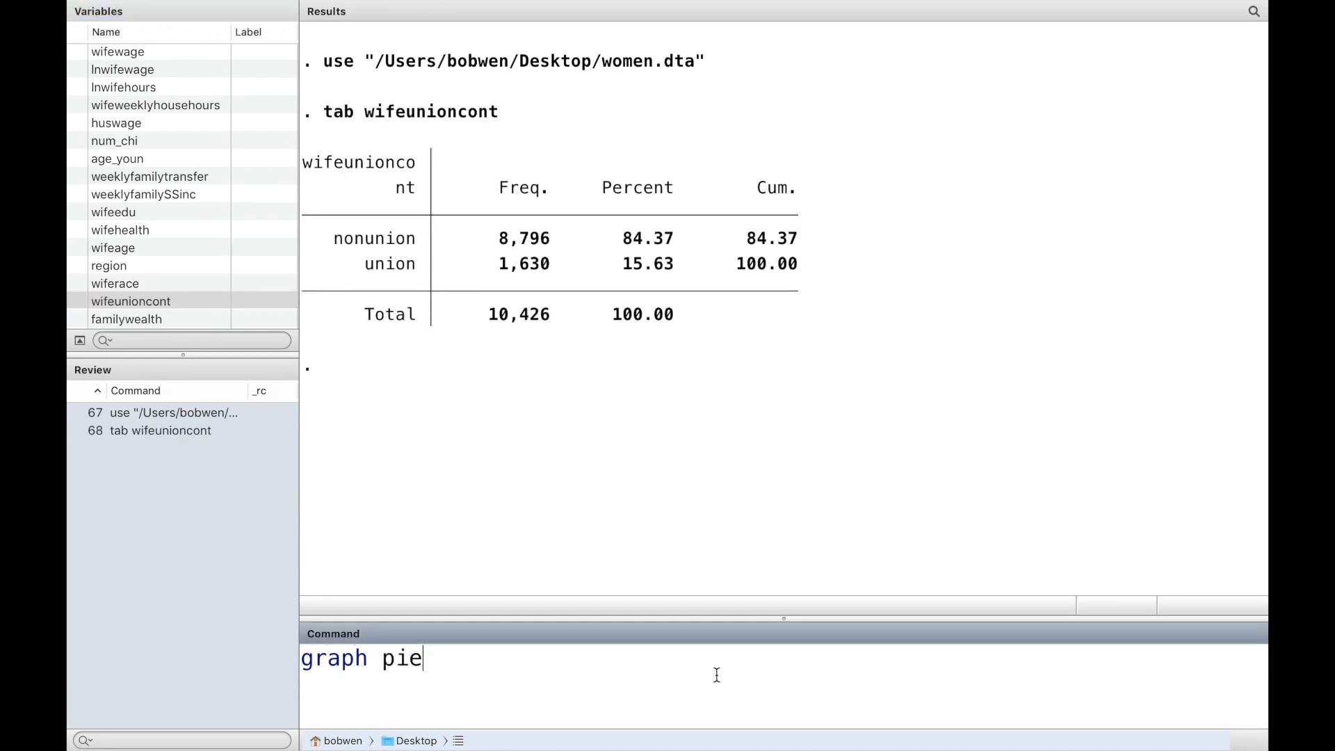
pyautogui.write(', over()')
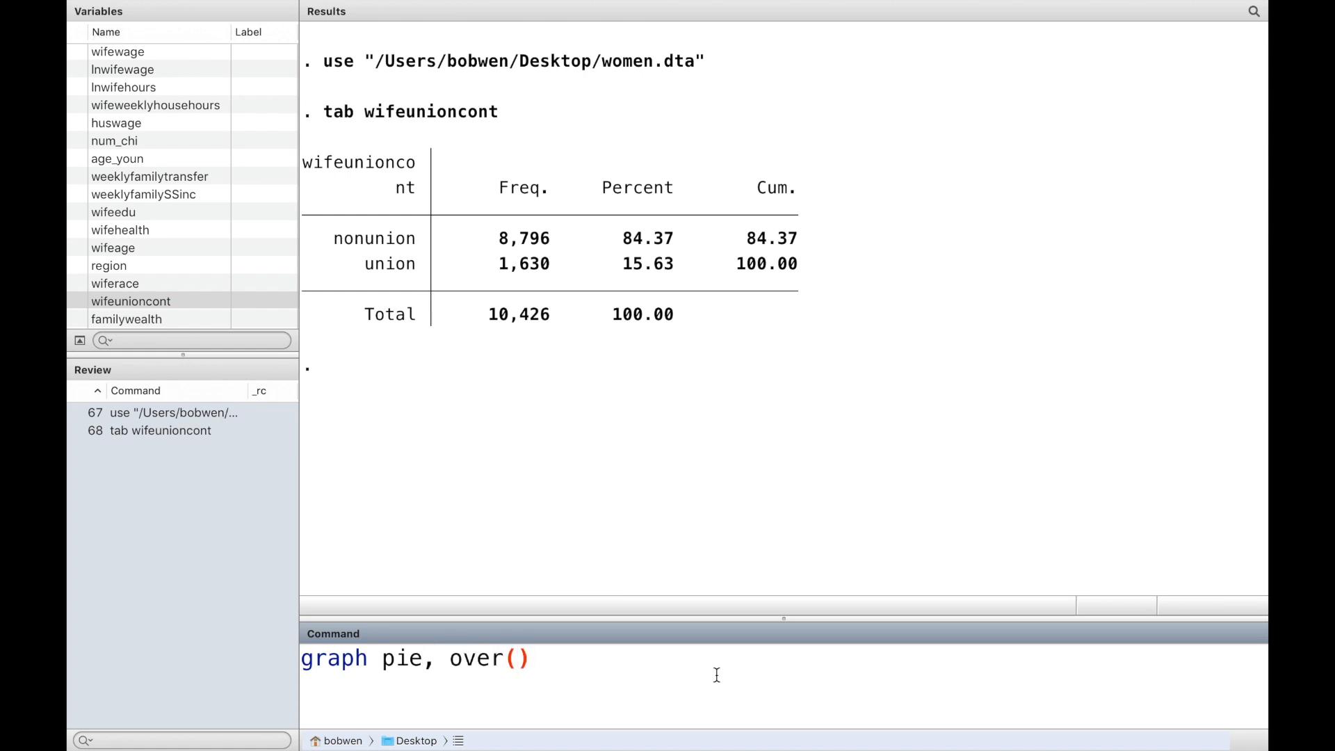
pyautogui.press('Return')
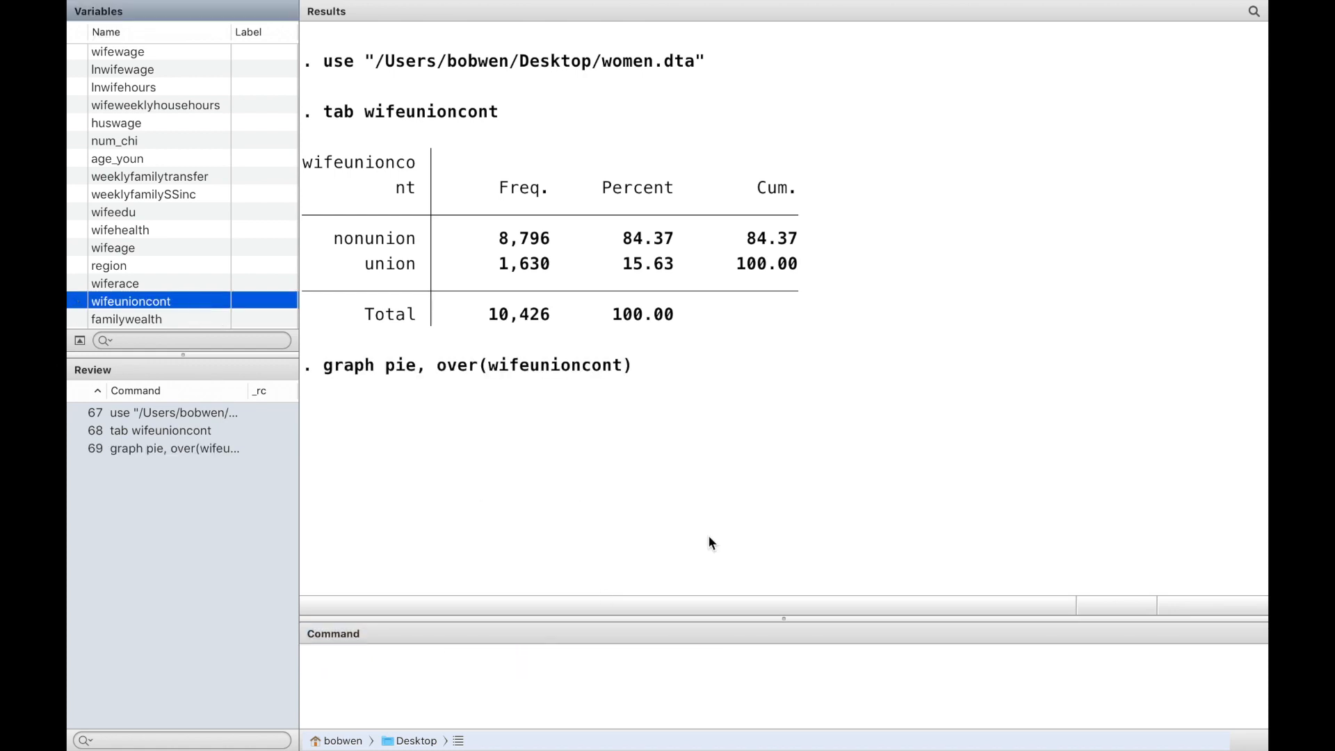
pyautogui.click(481, 668)
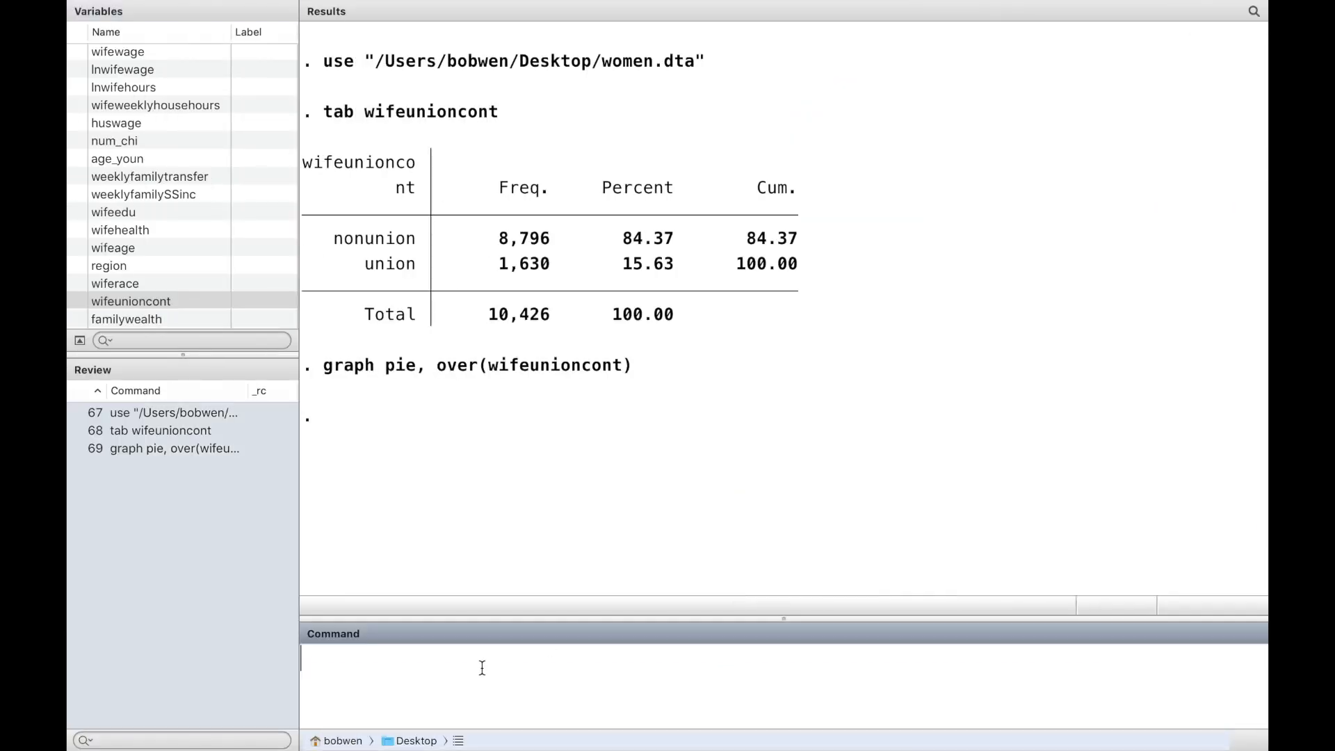
# Draft the graph pie command with pie(1, color(blue) explode(small)), starting a second pie() option.
pyautogui.write('graph pie, over(wifeunioncont)')
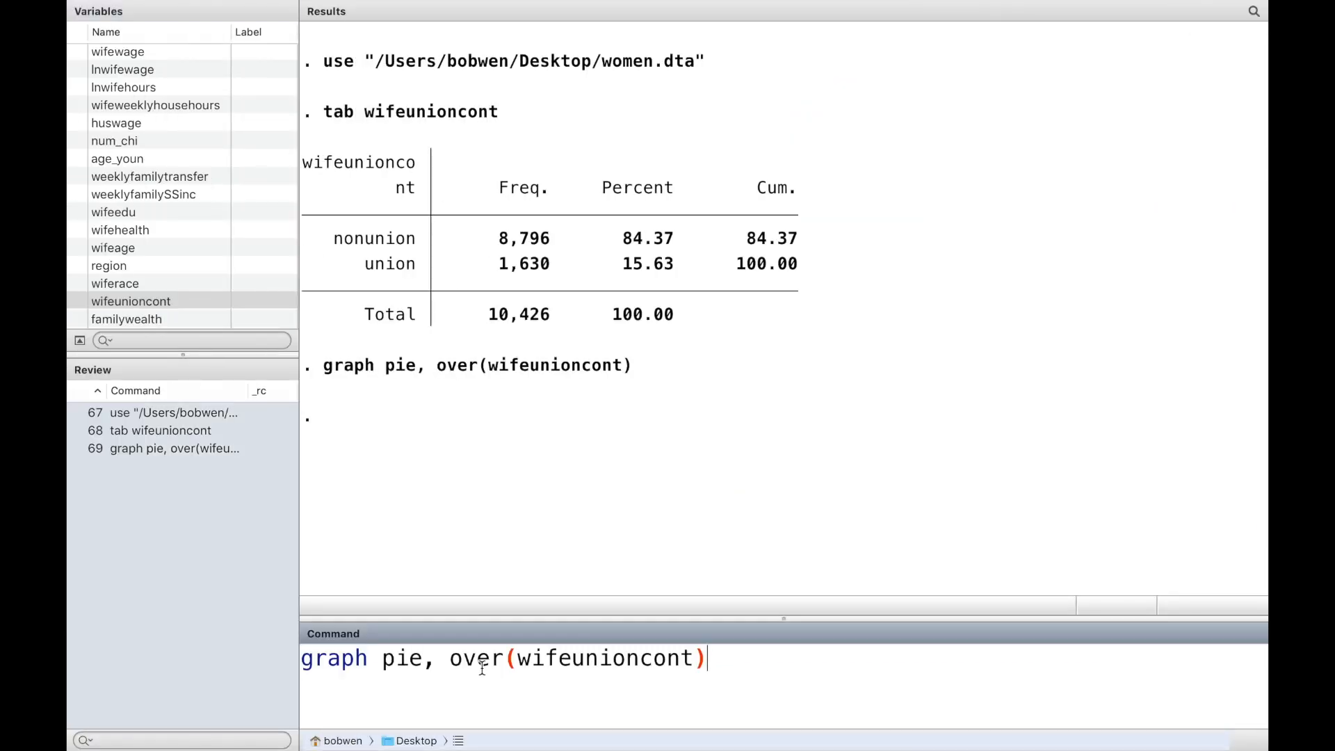
pyautogui.write('pie()')
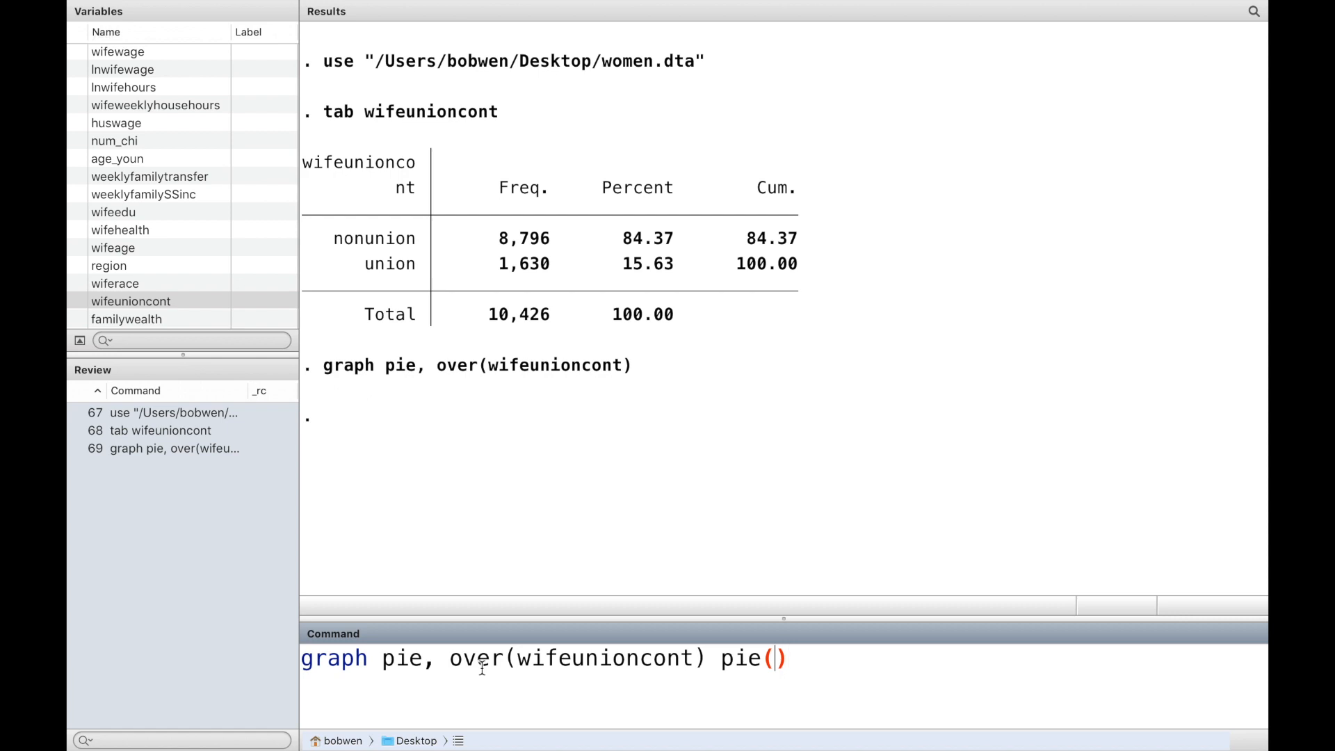
pyautogui.write('1, color')
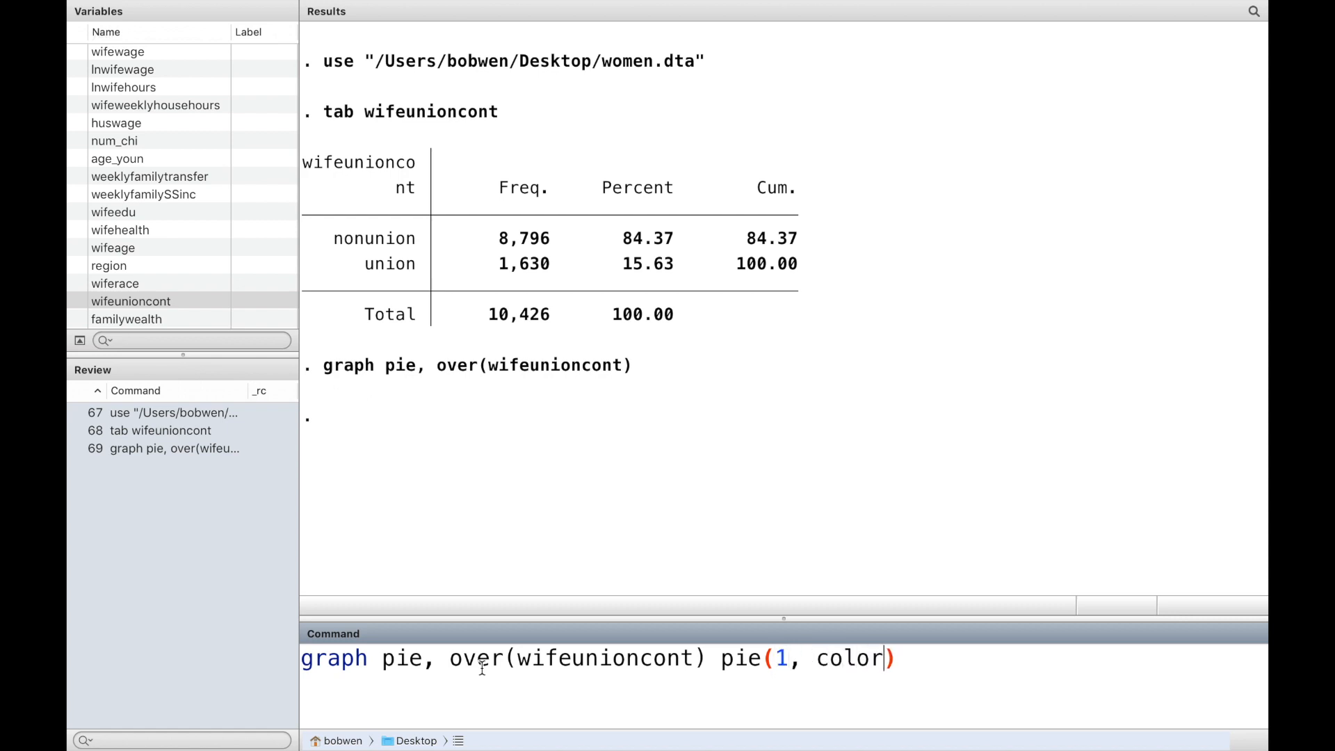
pyautogui.write('bl')
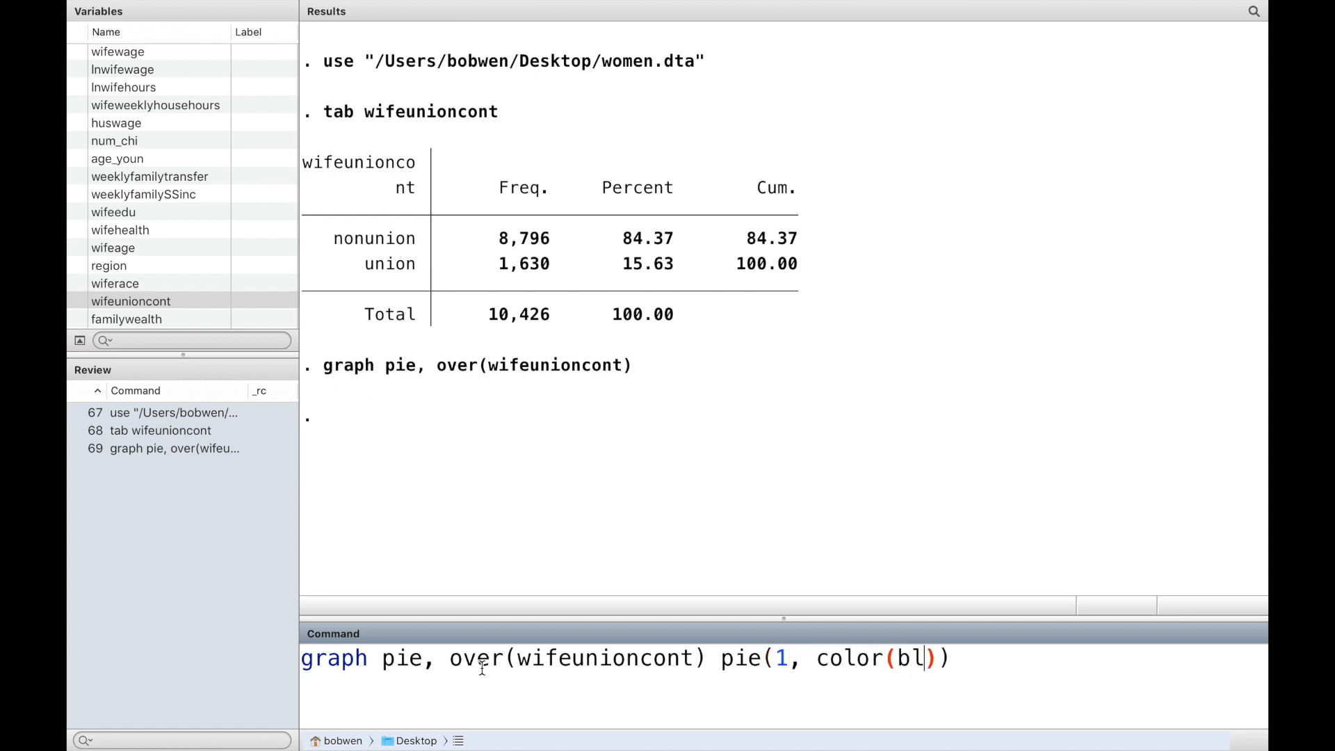
pyautogui.write('ue) exp')
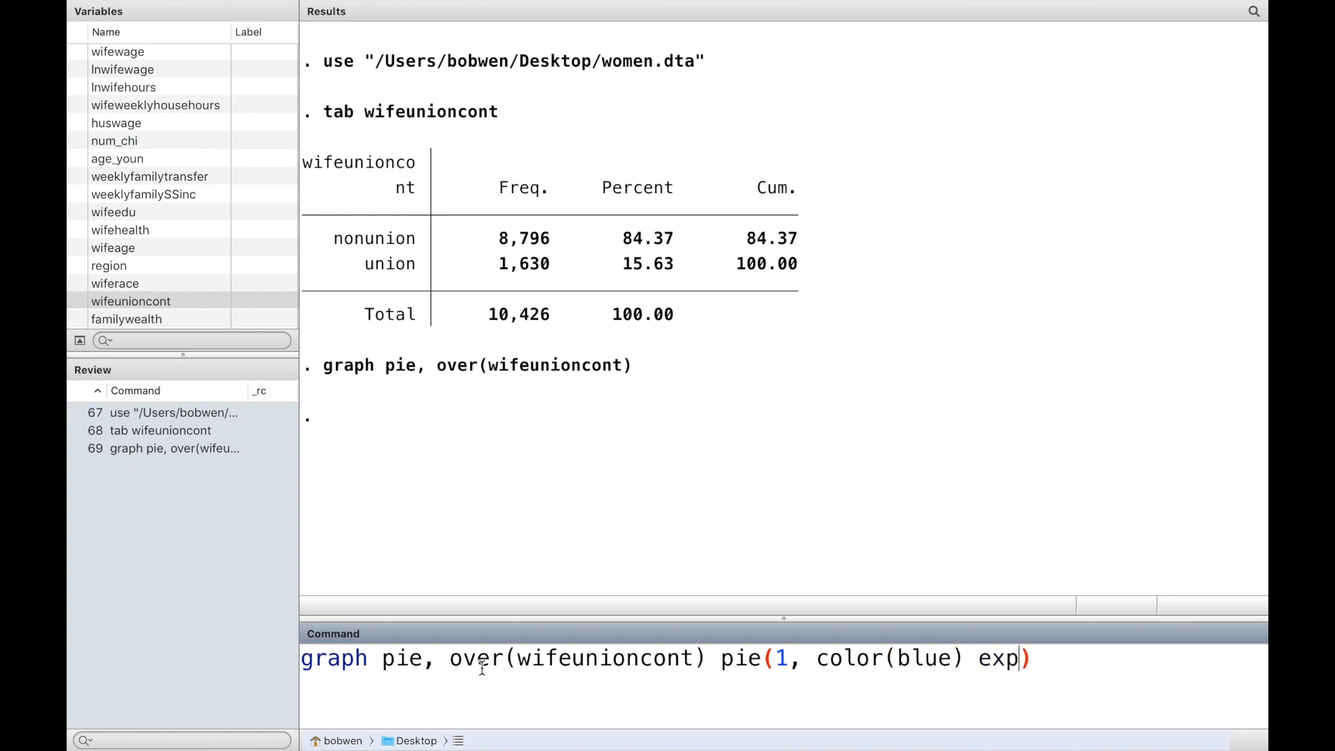
pyautogui.write('lode(sm')
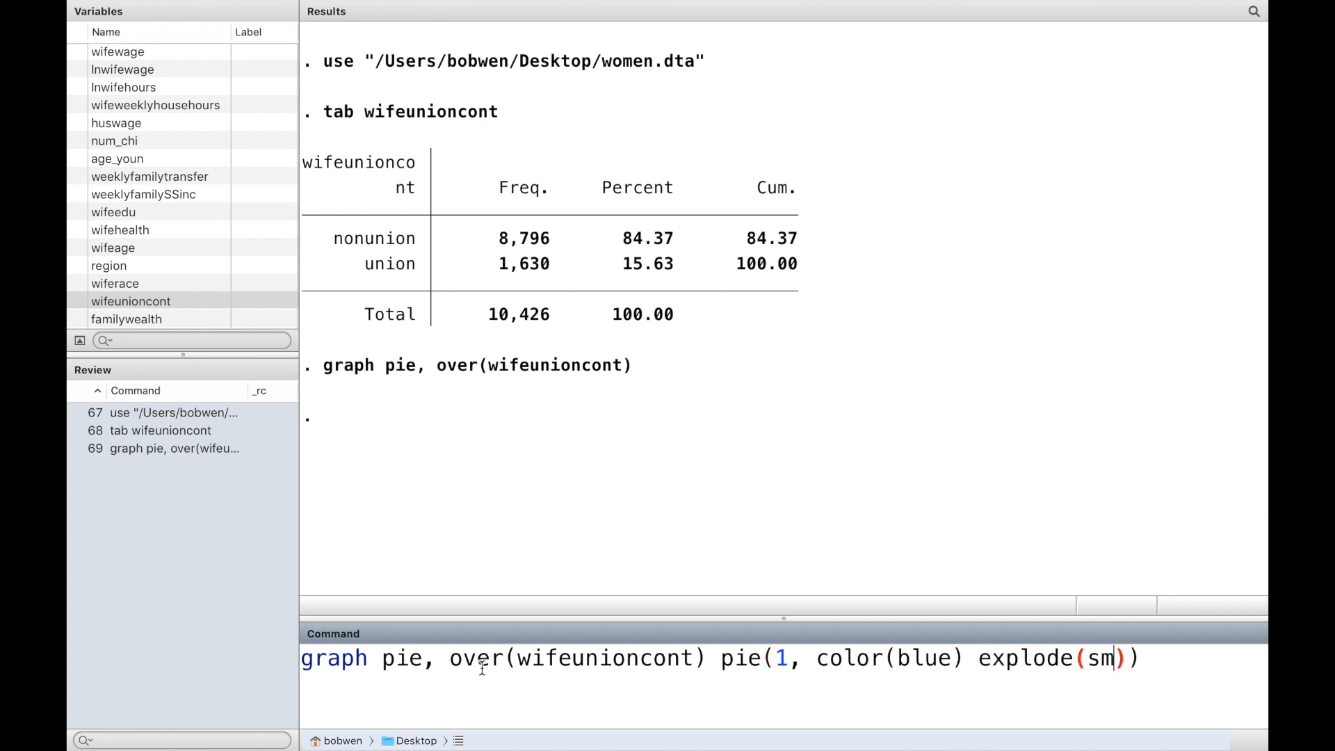
pyautogui.write('all')
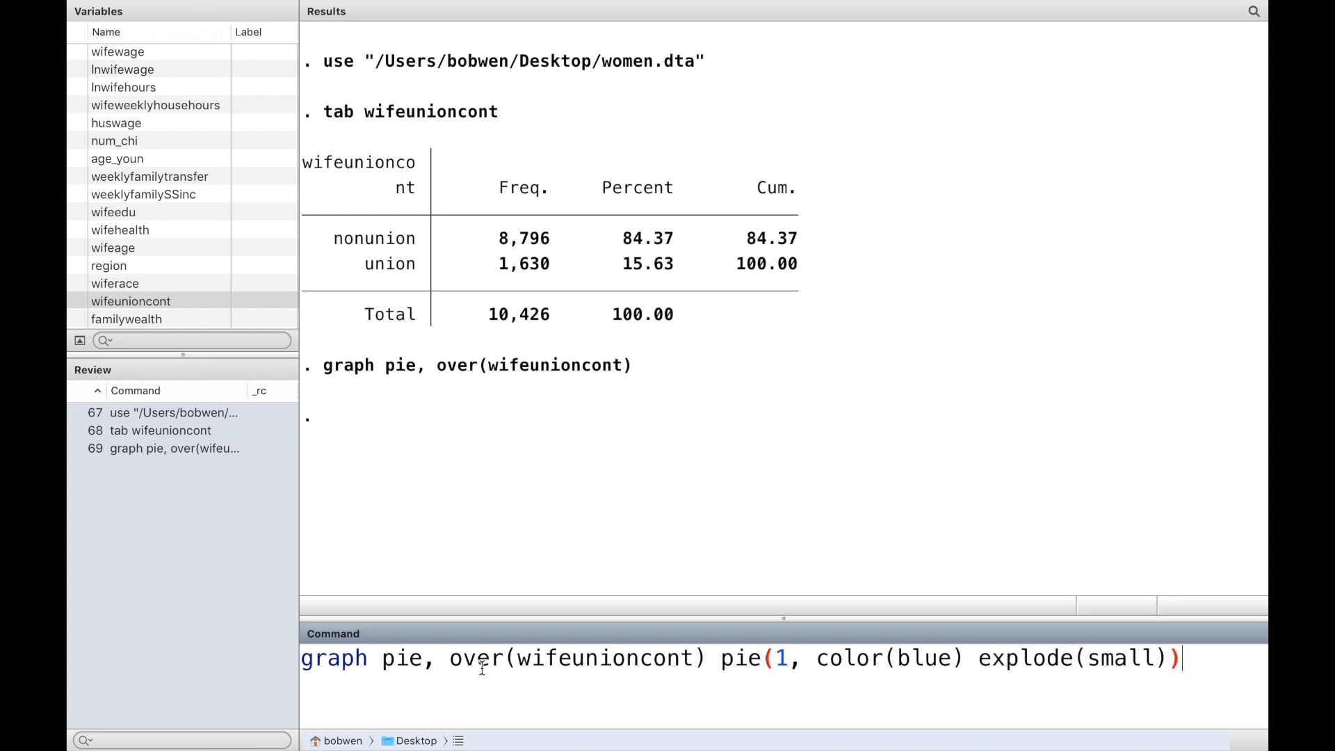
pyautogui.write('pie()')
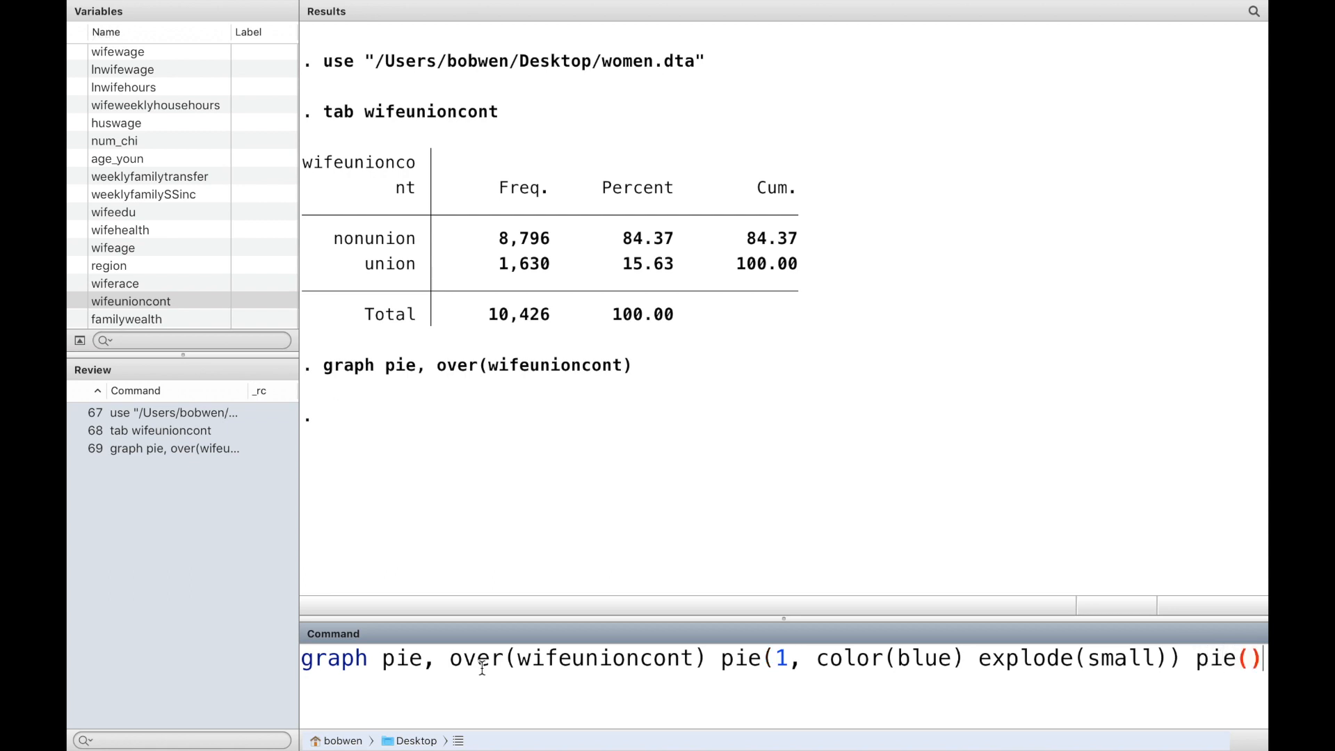
# Add pie(2, color(orange)) and plabel(_all percent), then run the finished pie chart.
pyautogui.write('2,')
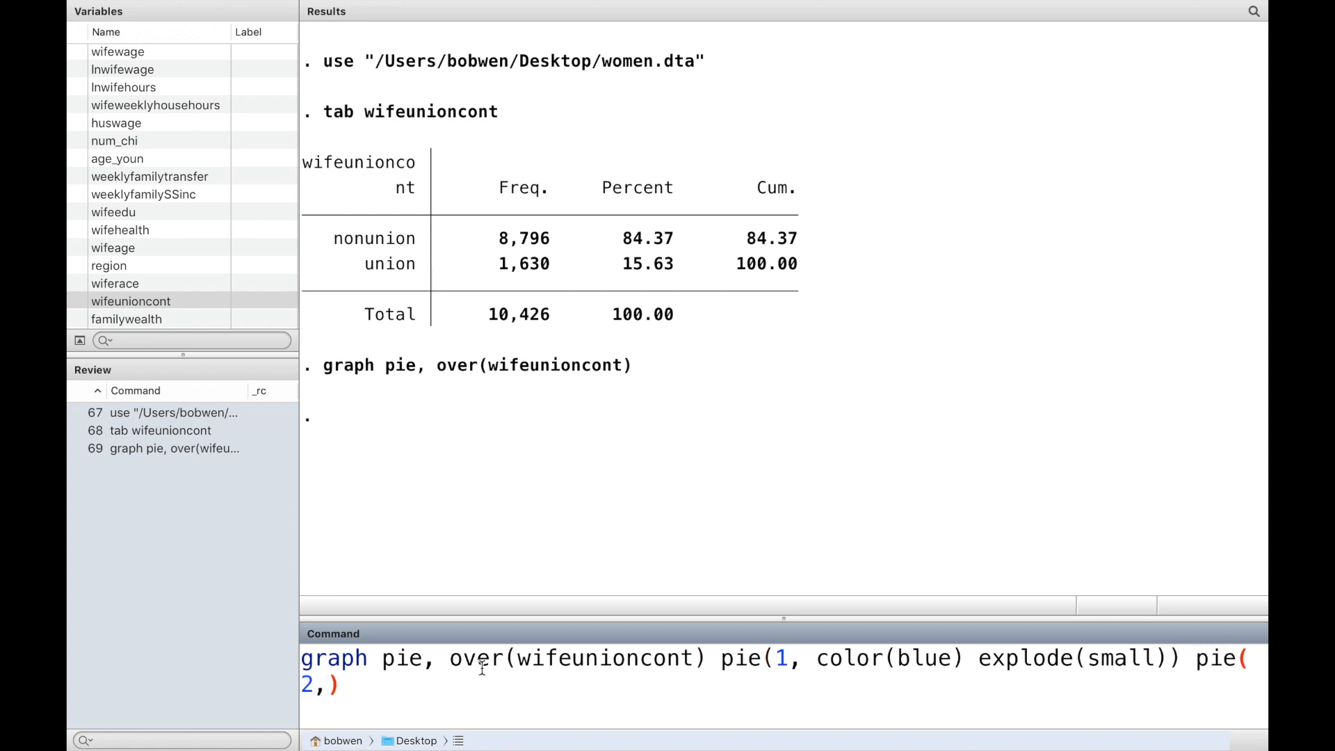
pyautogui.write('color(')
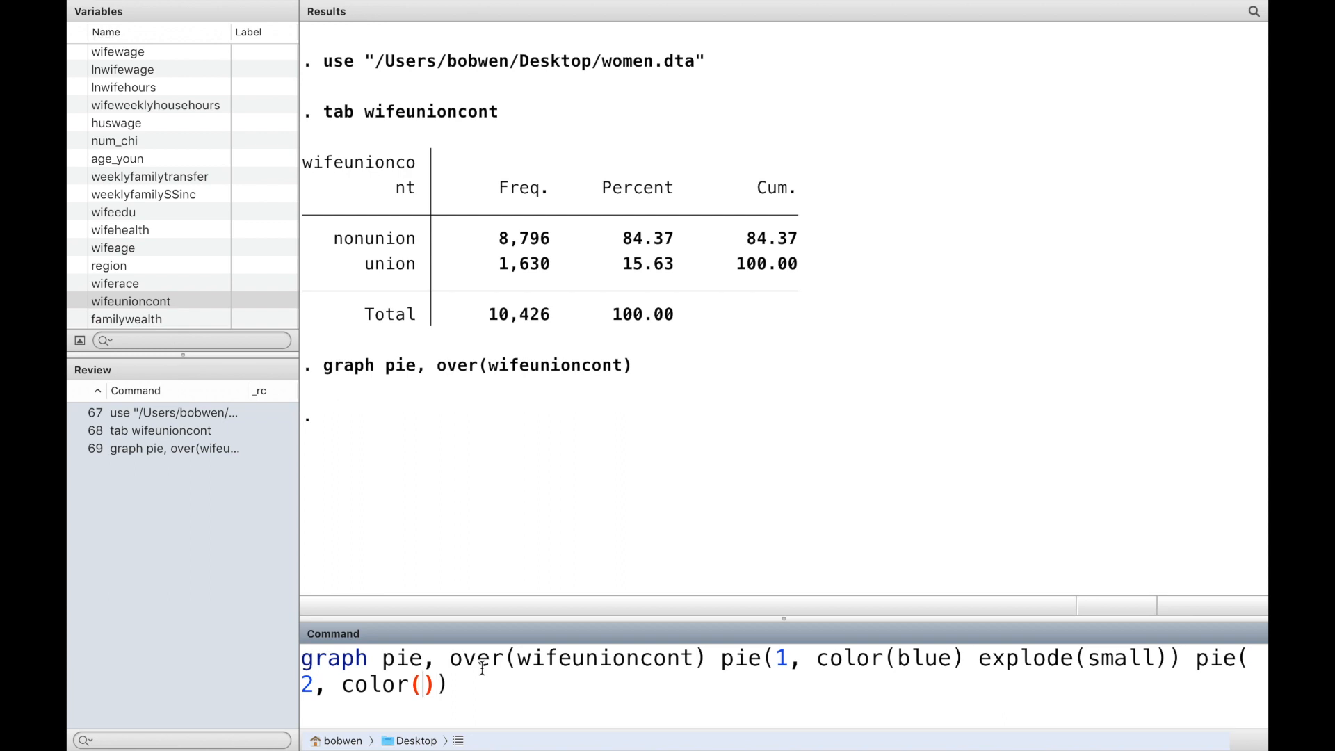
pyautogui.write('orange')
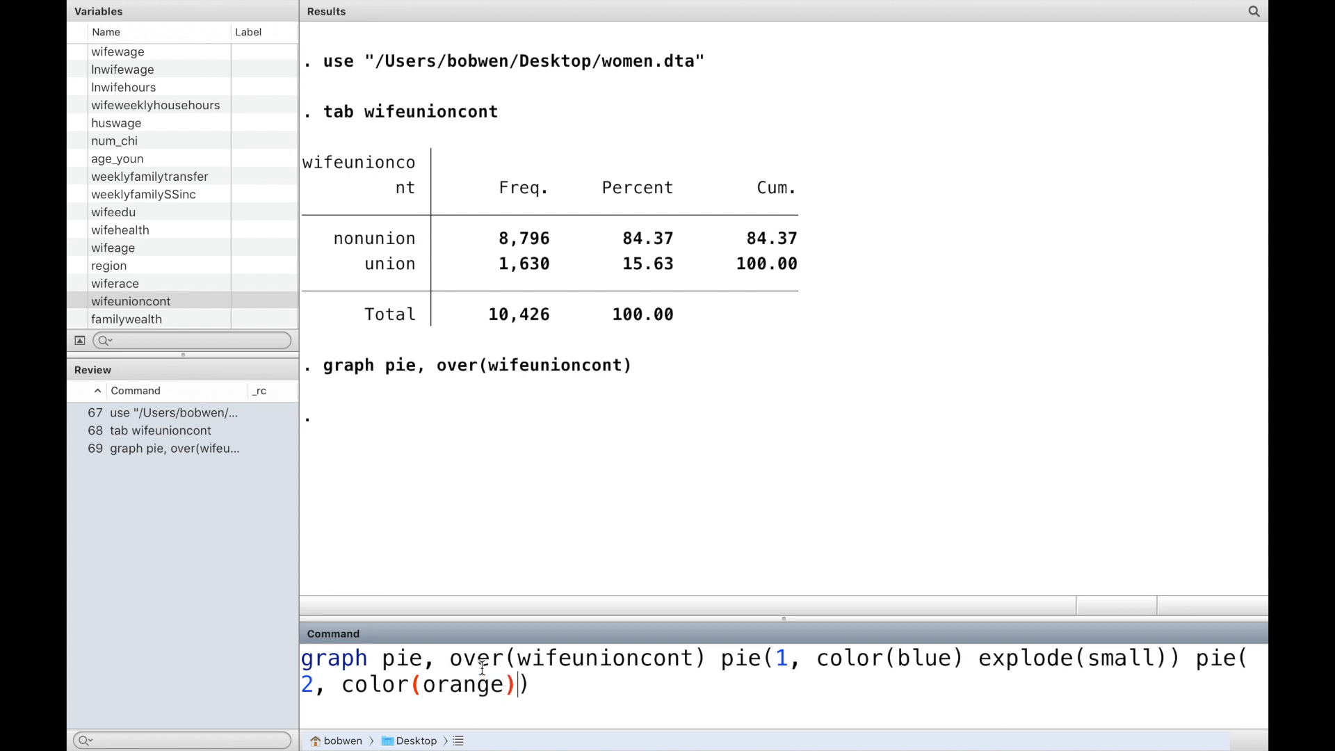
pyautogui.write('plabel(_all')
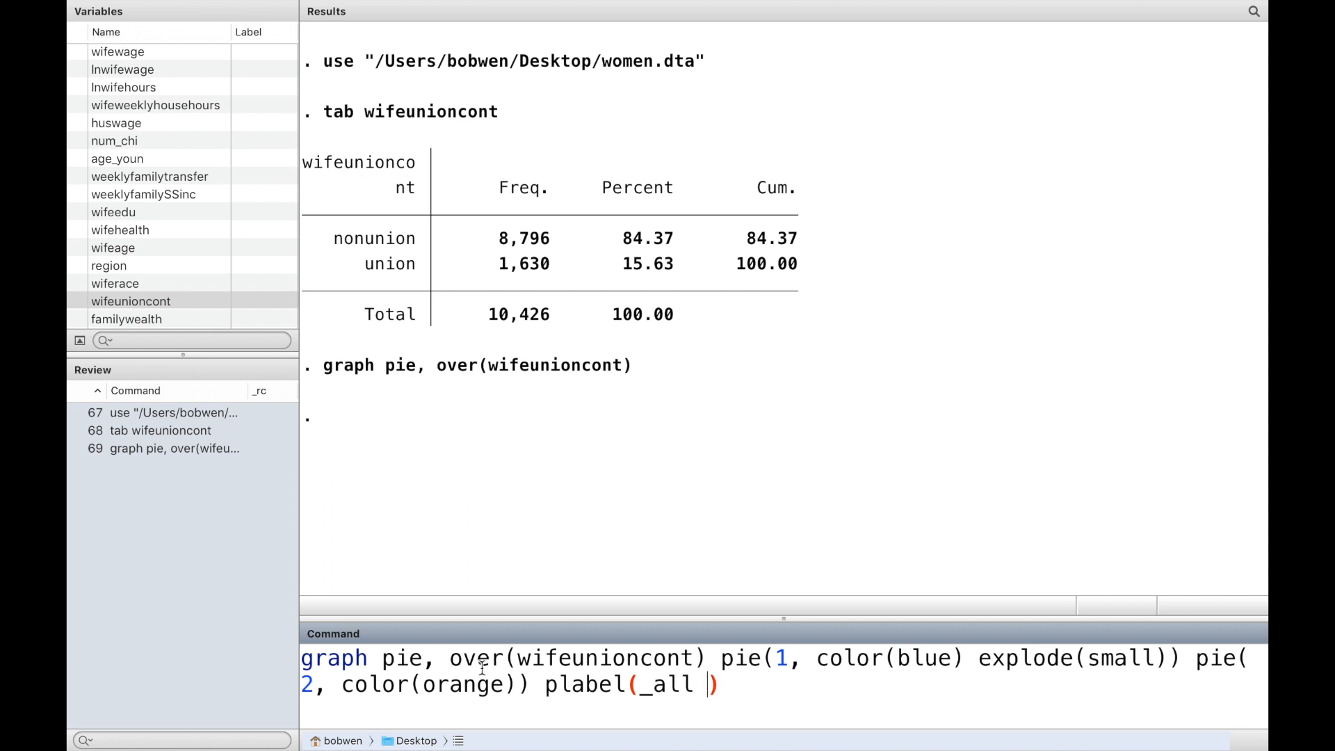
pyautogui.press('Return')
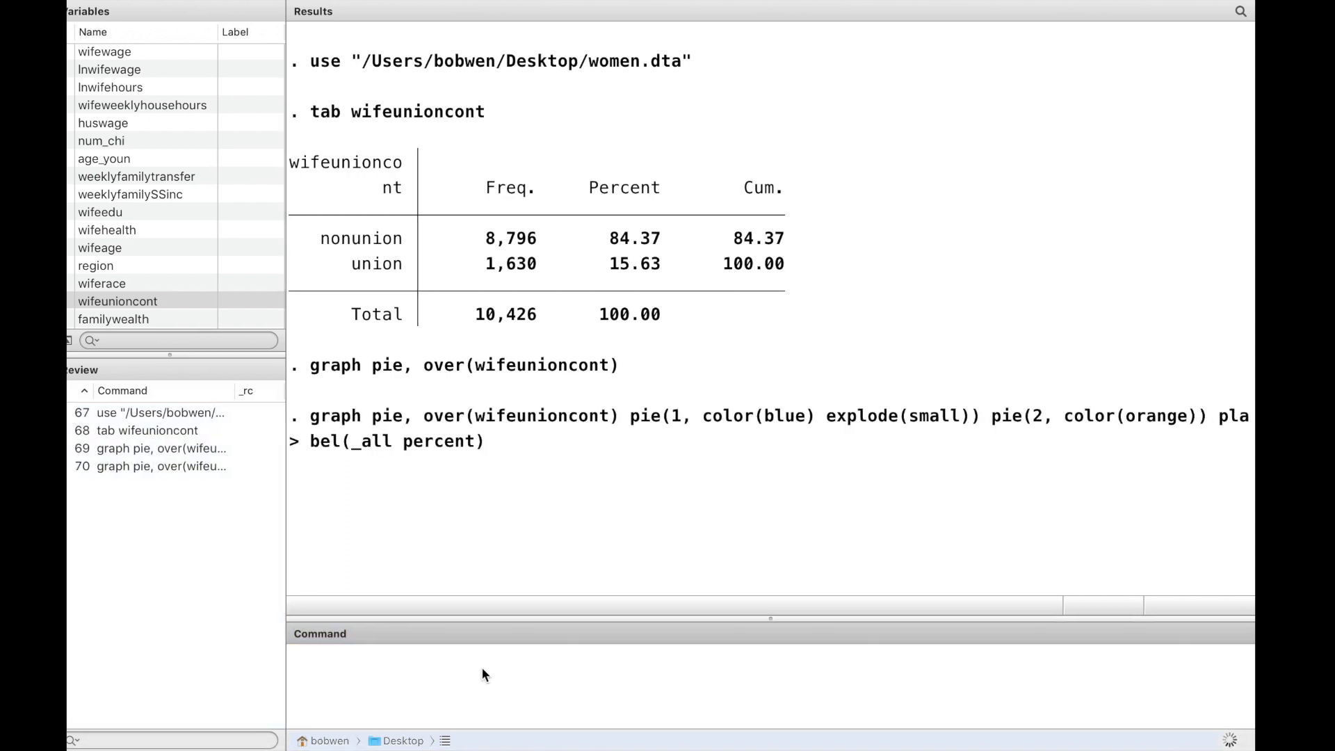